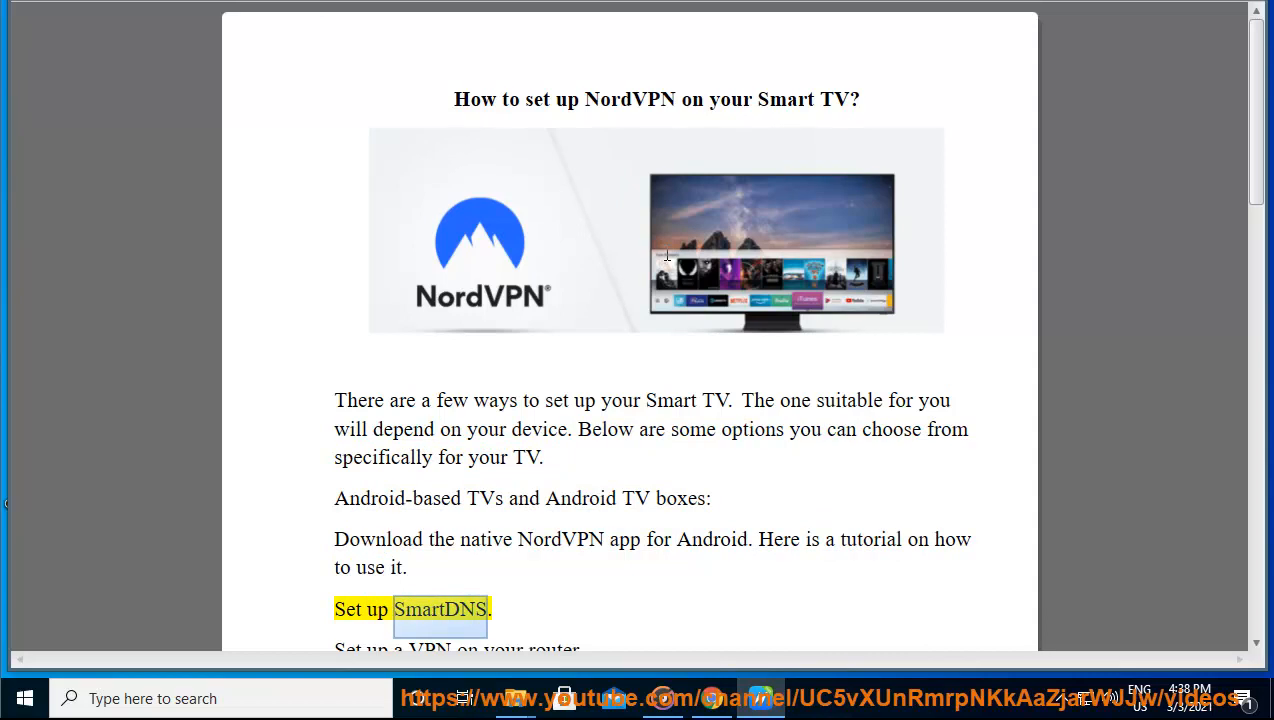
Step: Scroll through page 1 as the Android TV and Amazon Fire TV instructions are read aloud
scroll("down", 3)
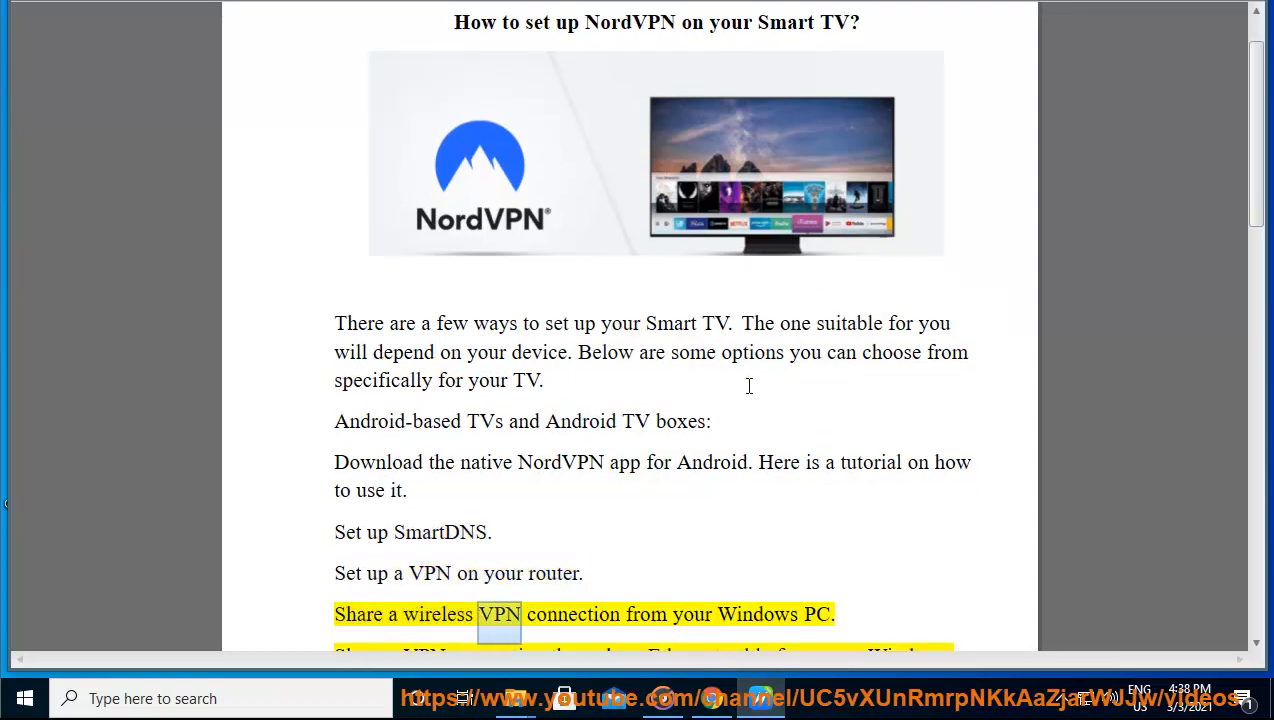
scroll("down", 3)
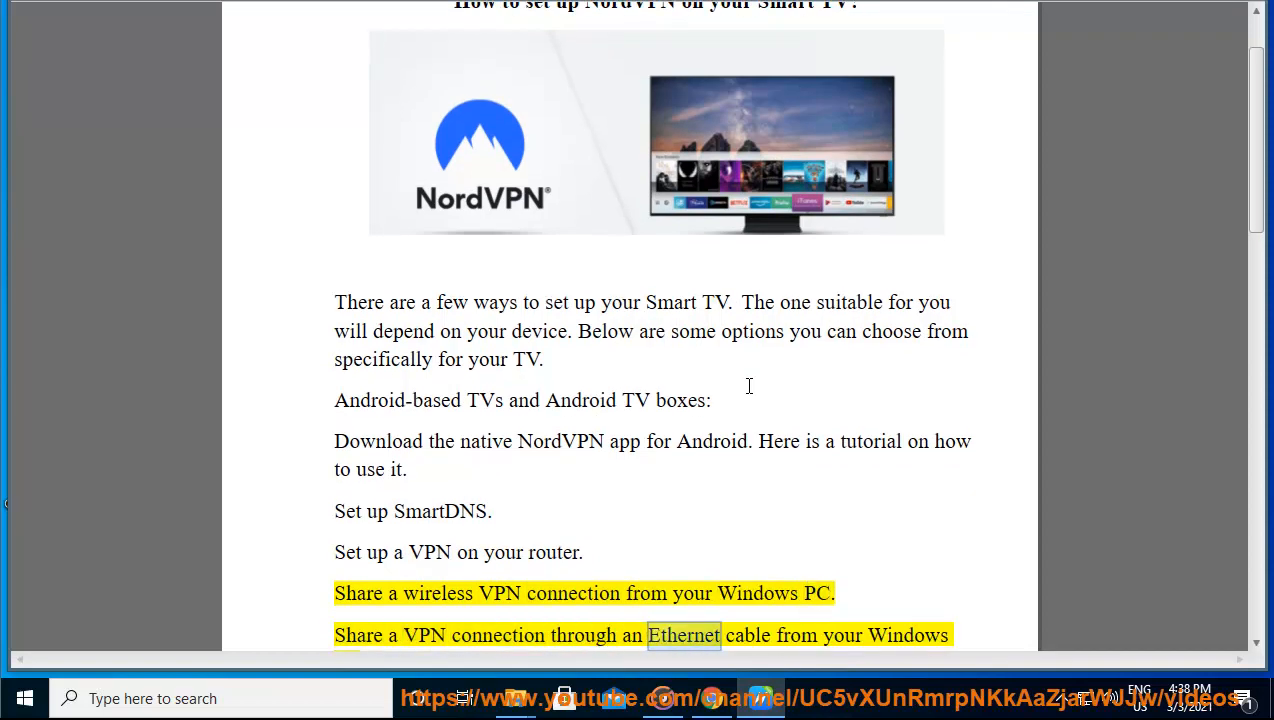
scroll("down", 3)
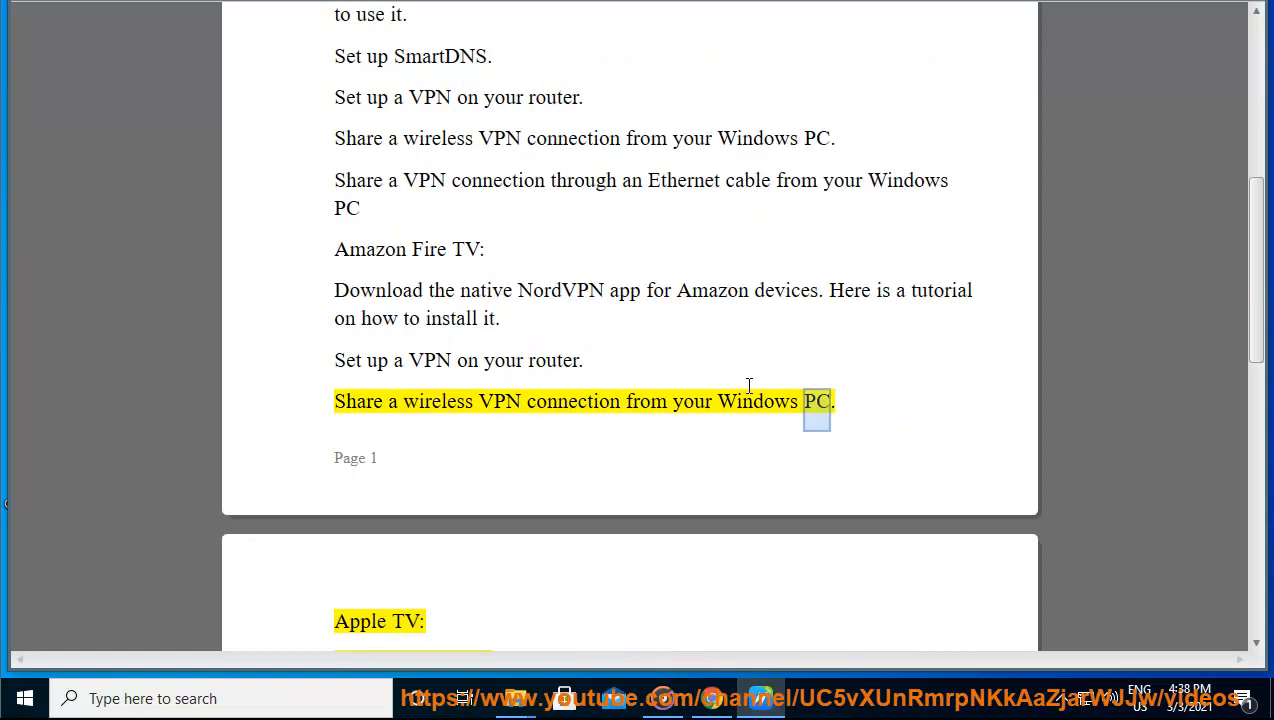
Step: Scroll page 2 while Apple TV, Chromecast, Roku, KODI and the copyright warning are voiced
scroll("down", 3)
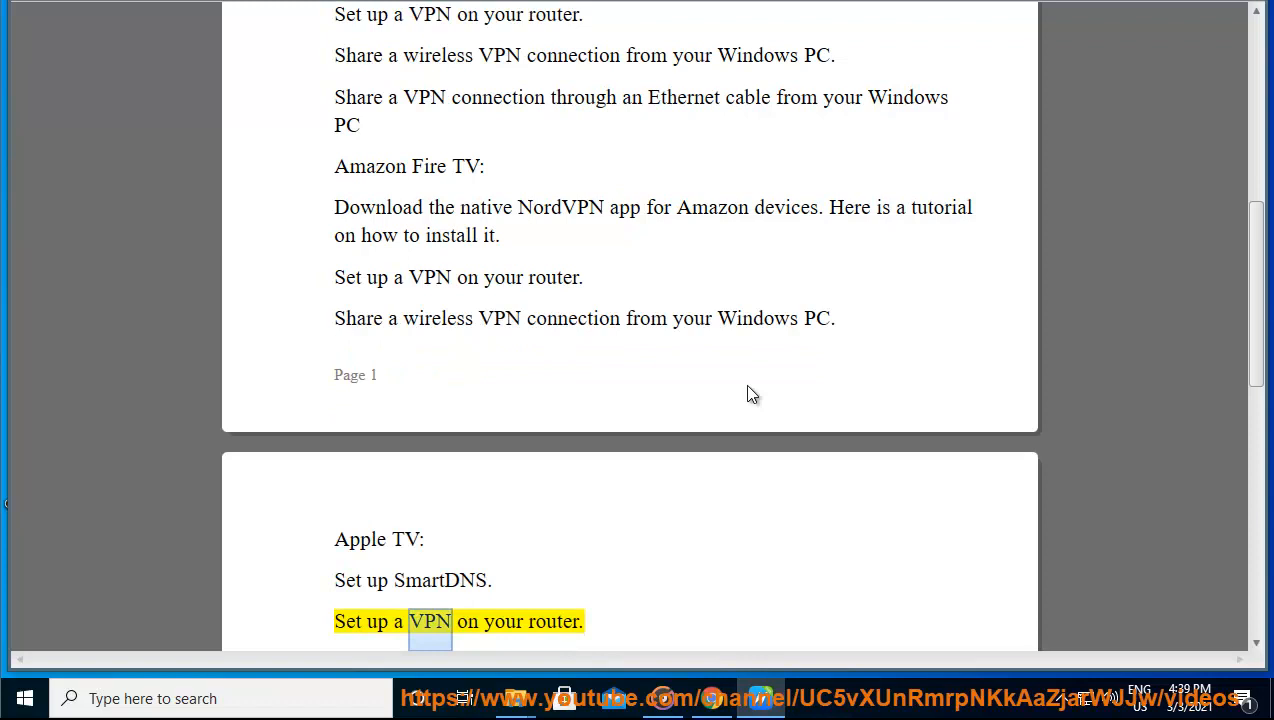
scroll("down", 3)
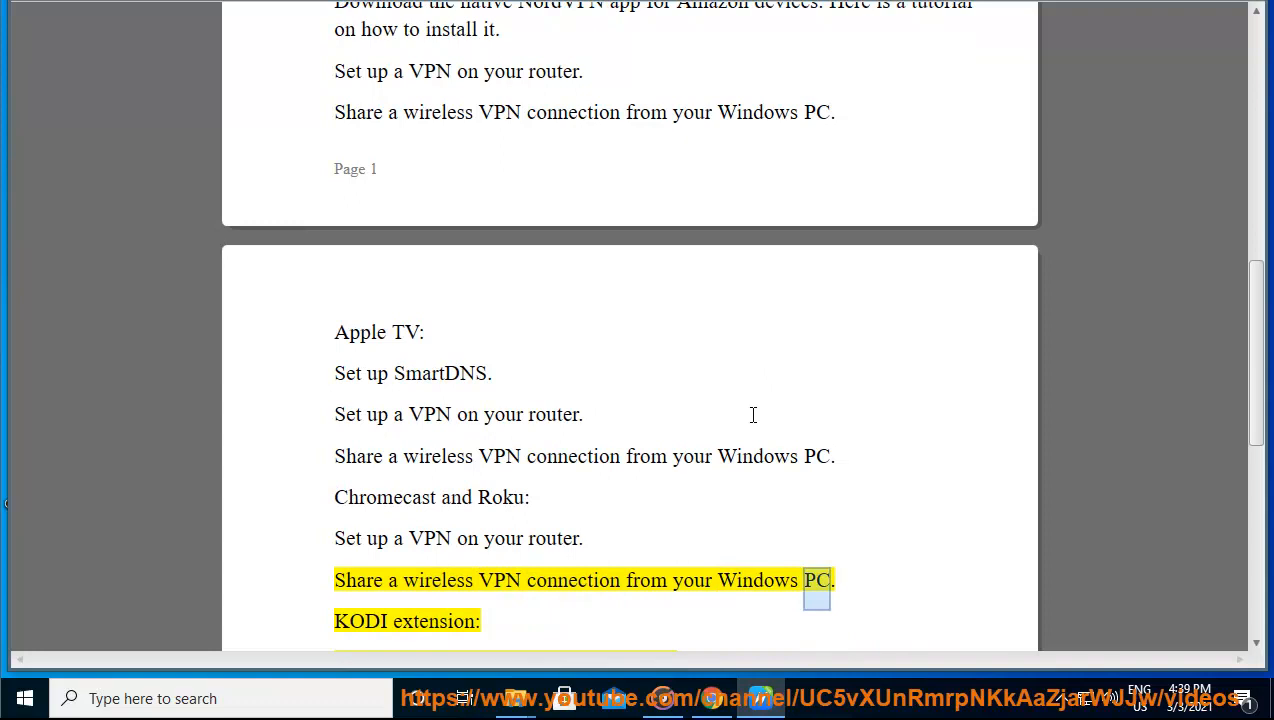
scroll("down", 3)
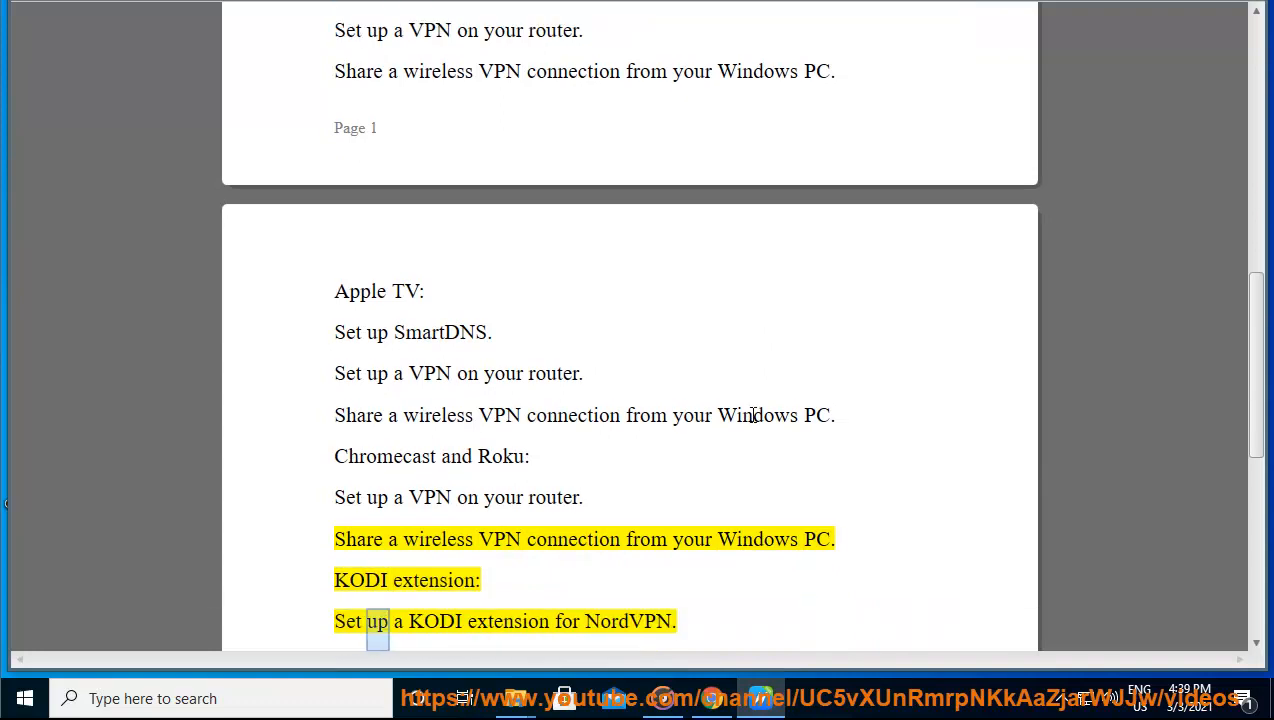
double_click(625, 622)
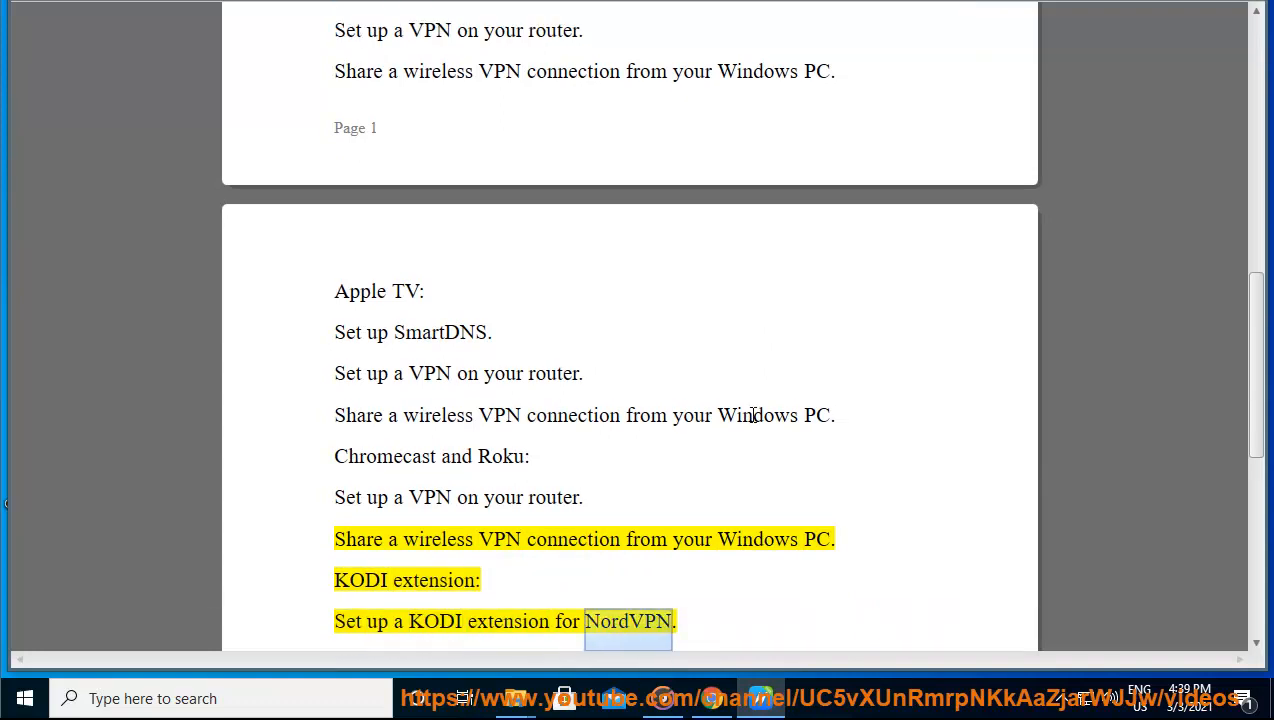
scroll("down", 3)
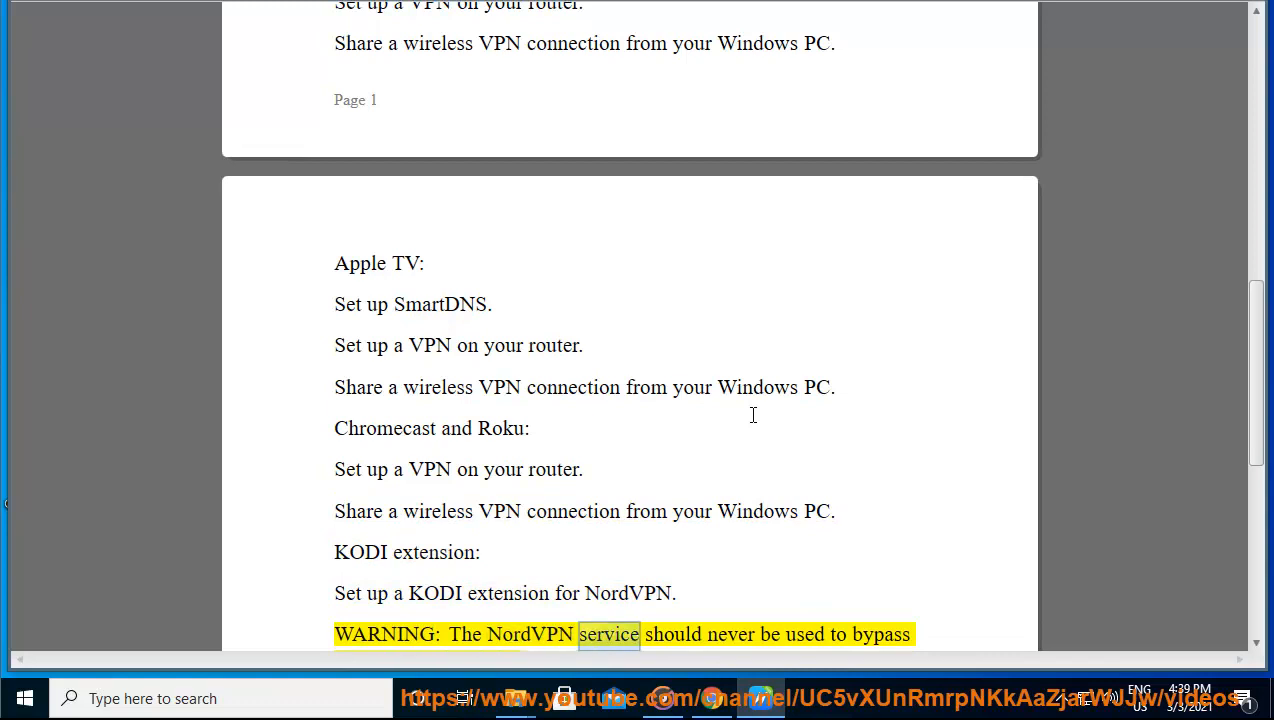
scroll("down", 3)
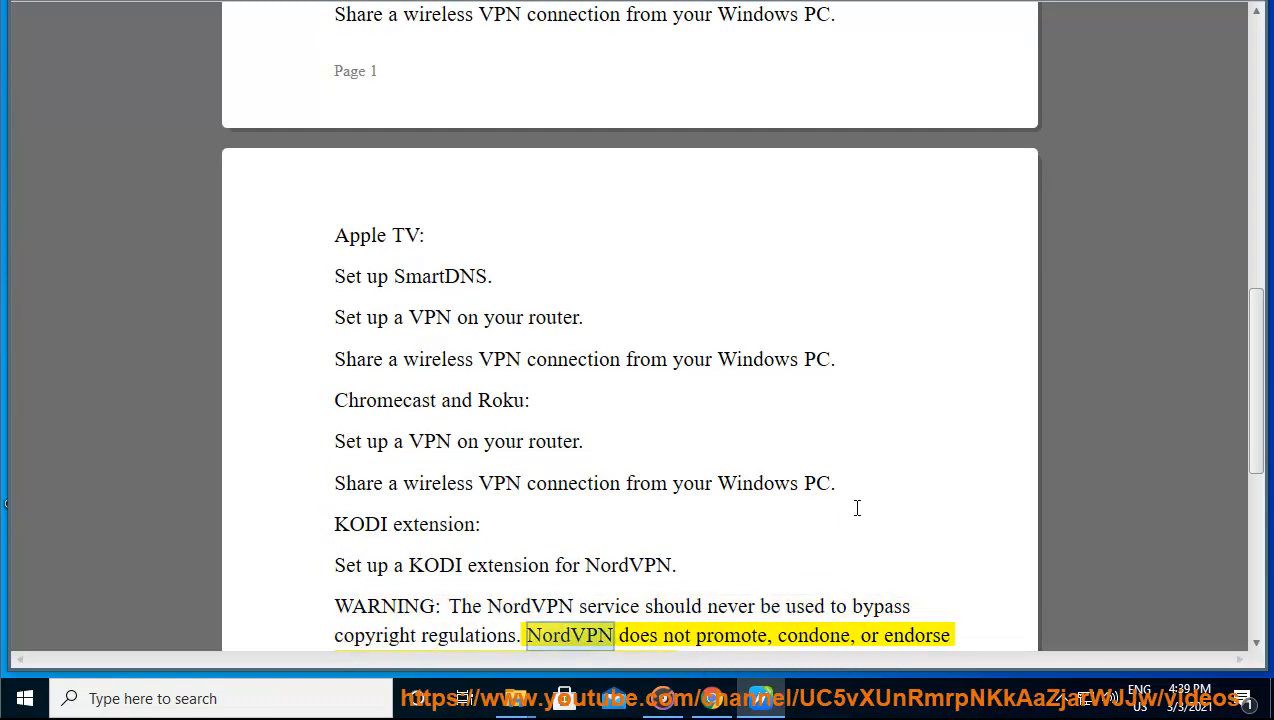
scroll("down", 3)
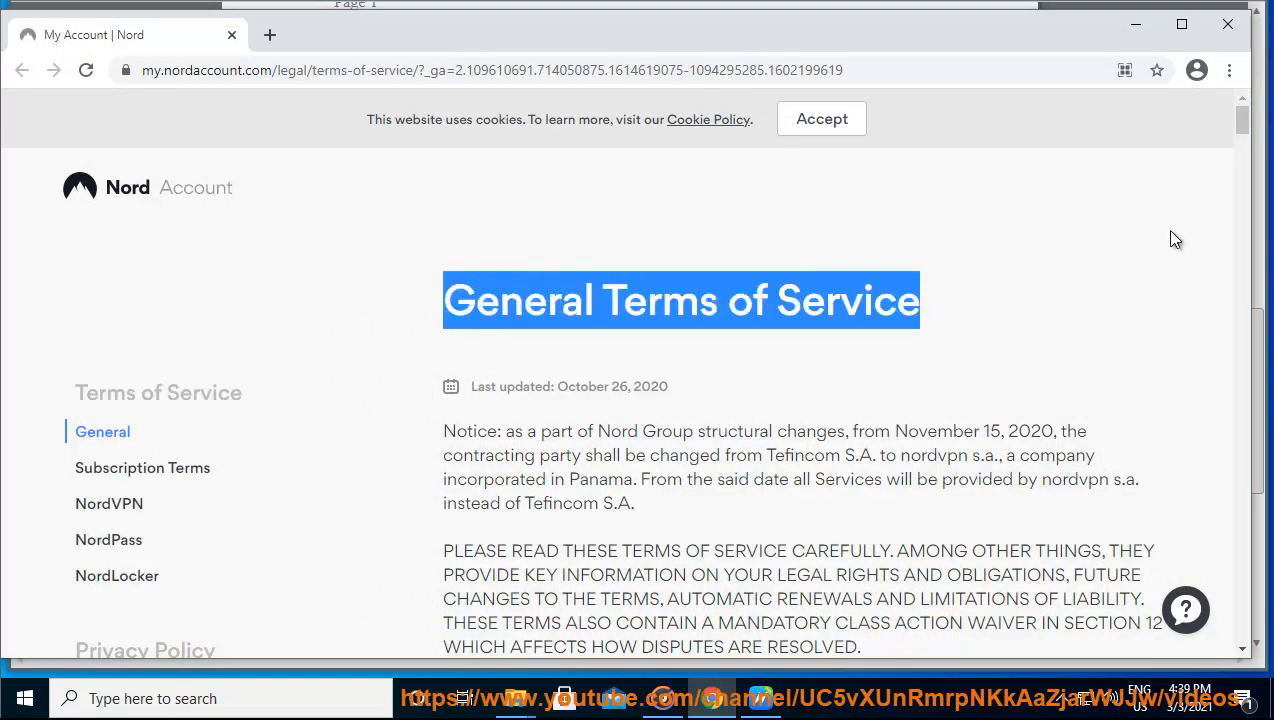
Step: Follow the NordVPN Terms link and scroll to the NordVPN Service and No-logs Policy sections
scroll("down", 3)
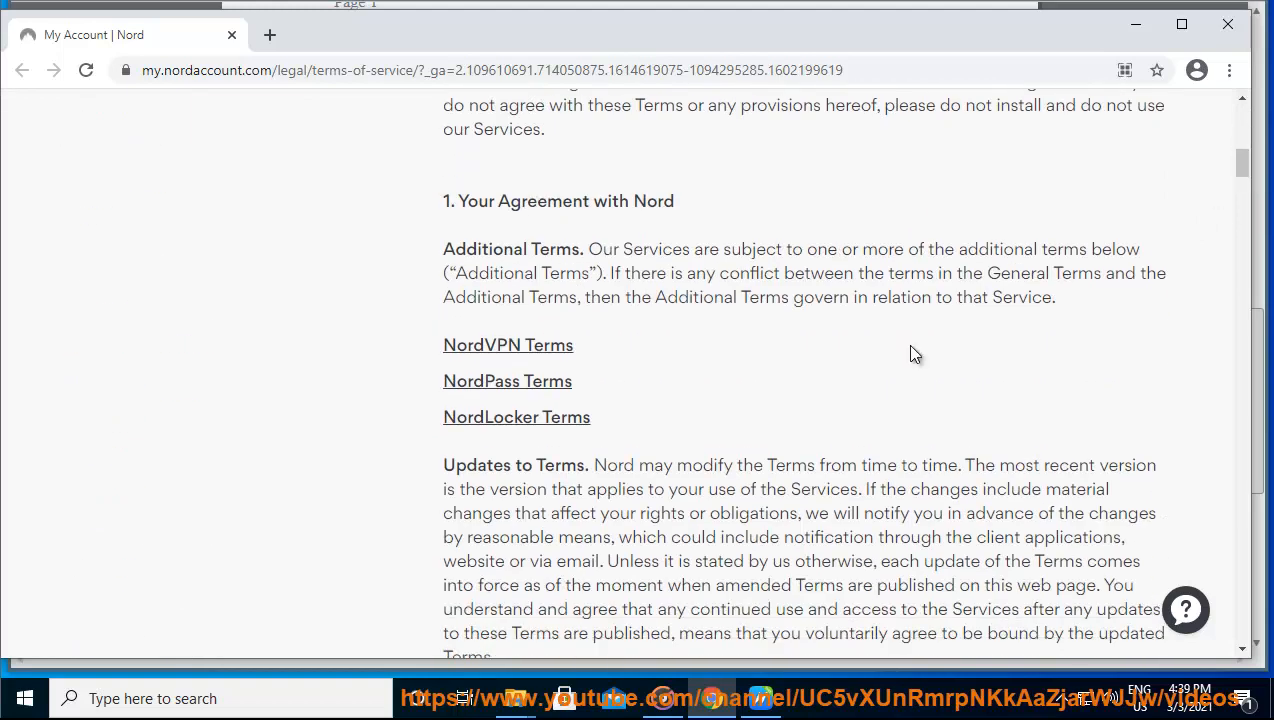
mouse_move(521, 355)
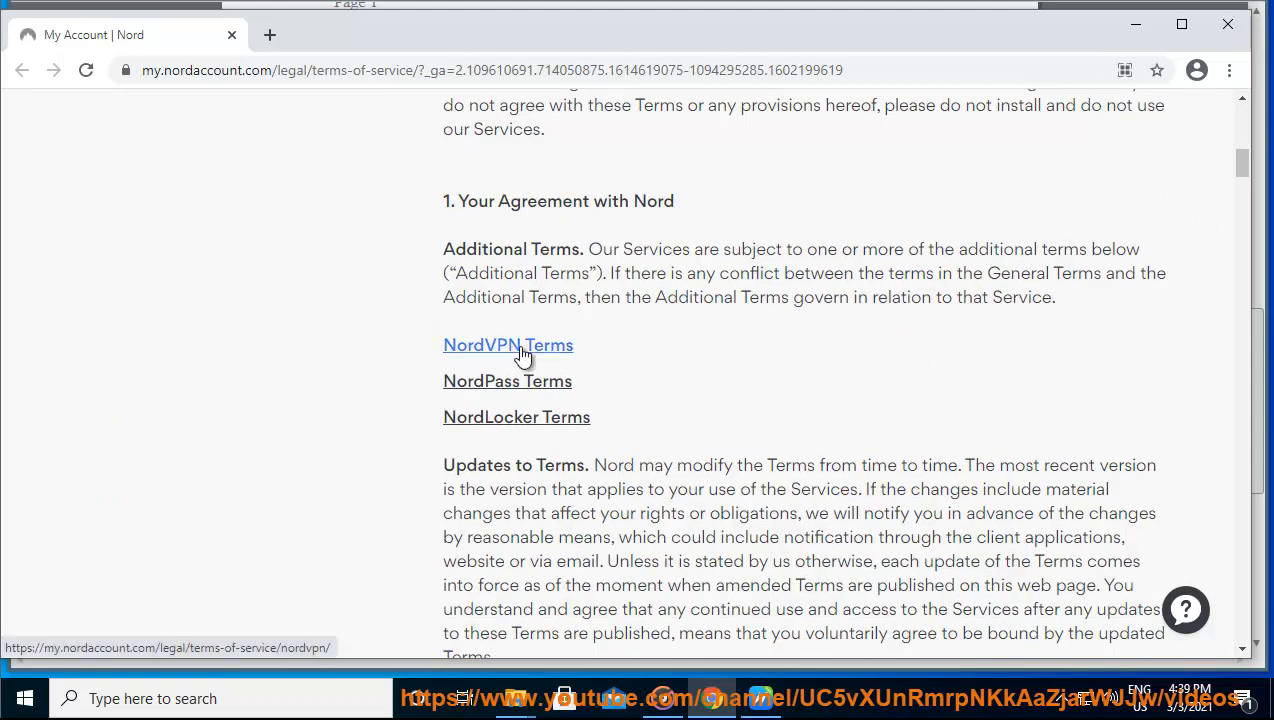
left_click(507, 345)
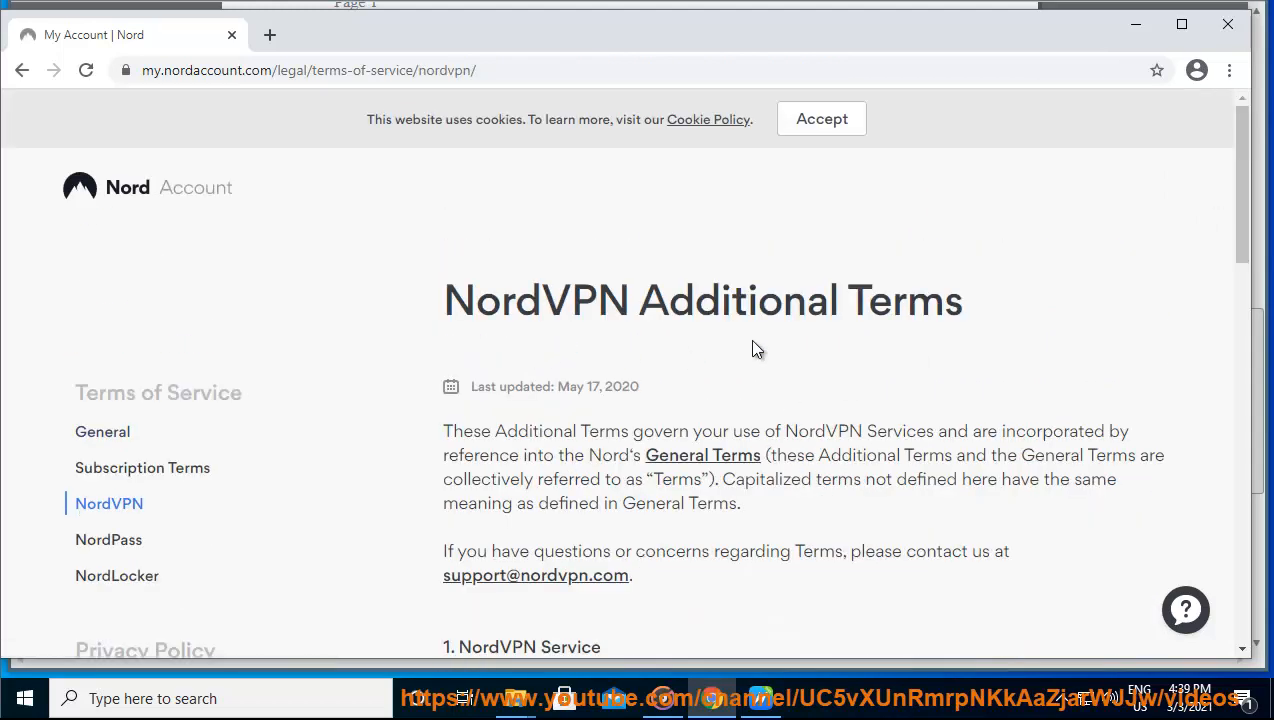
scroll("down", 3)
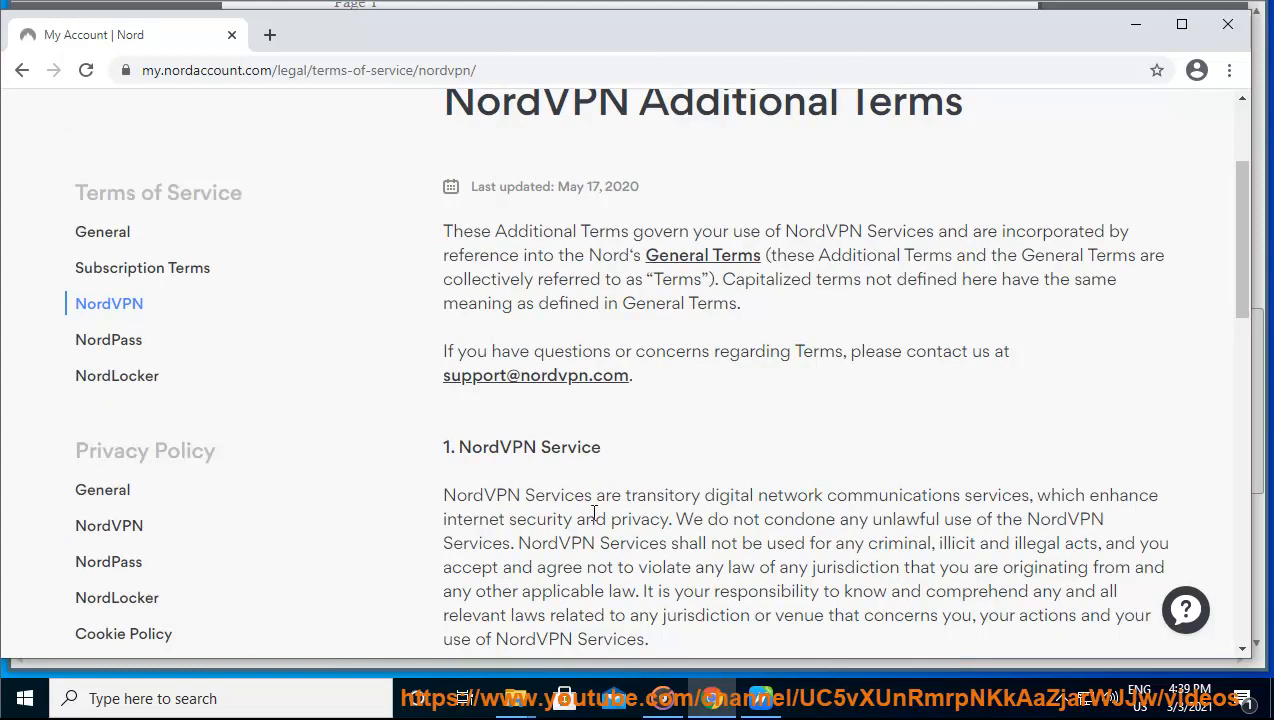
scroll("down", 3)
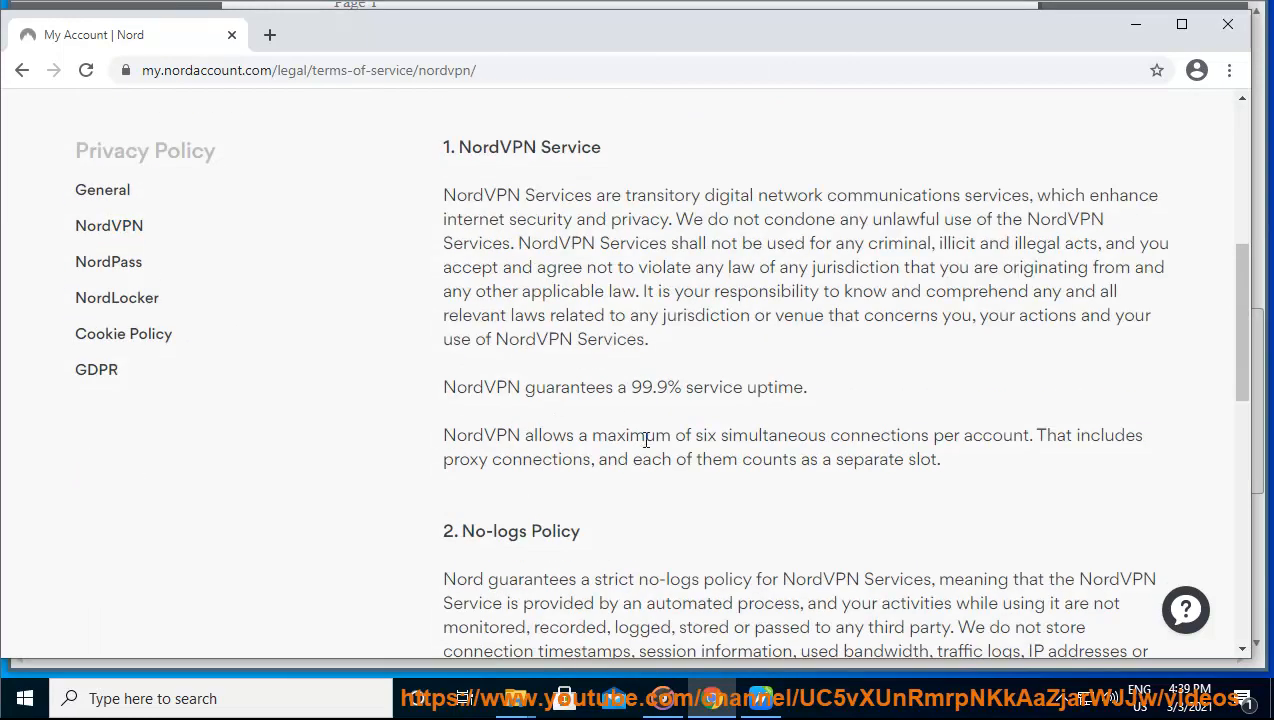